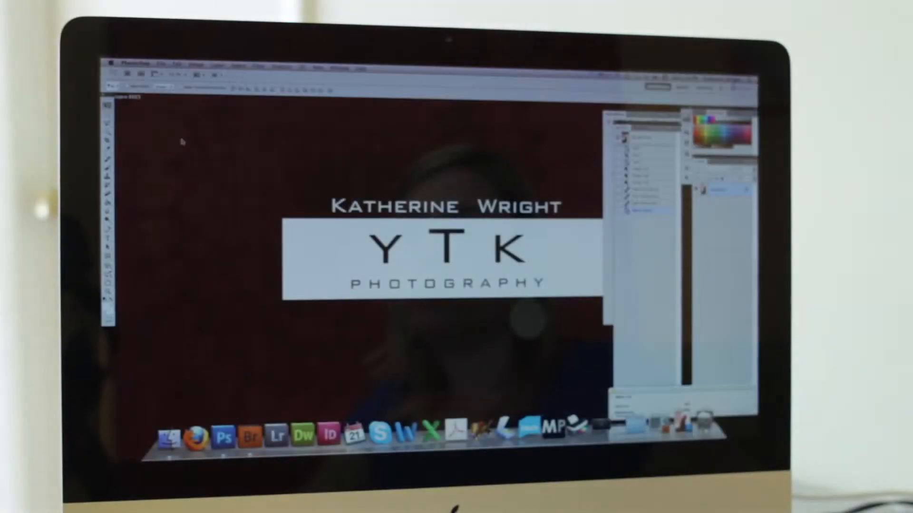
- Create a new document named inkAID, 13 x 19 inches at 300 pixels per inch
click(162, 64)
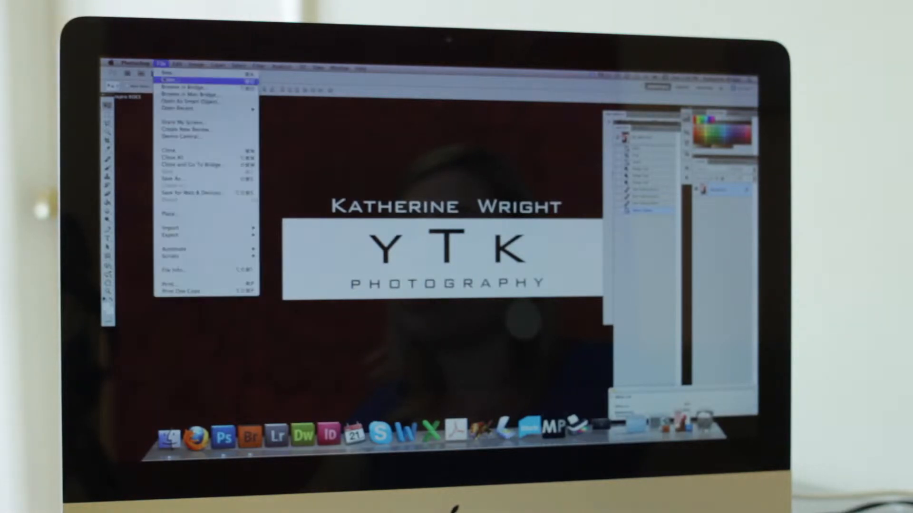
click(169, 72)
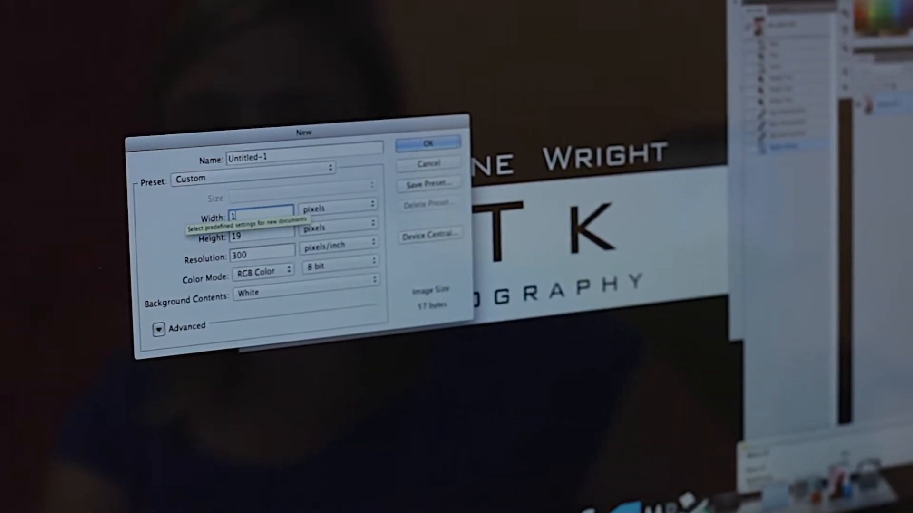
text(3)
click(304, 148)
text(inkAID)
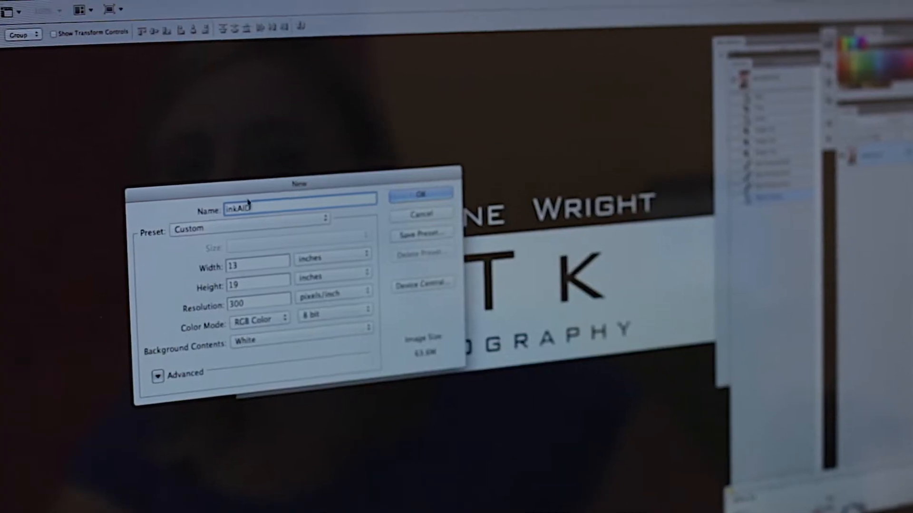
click(420, 193)
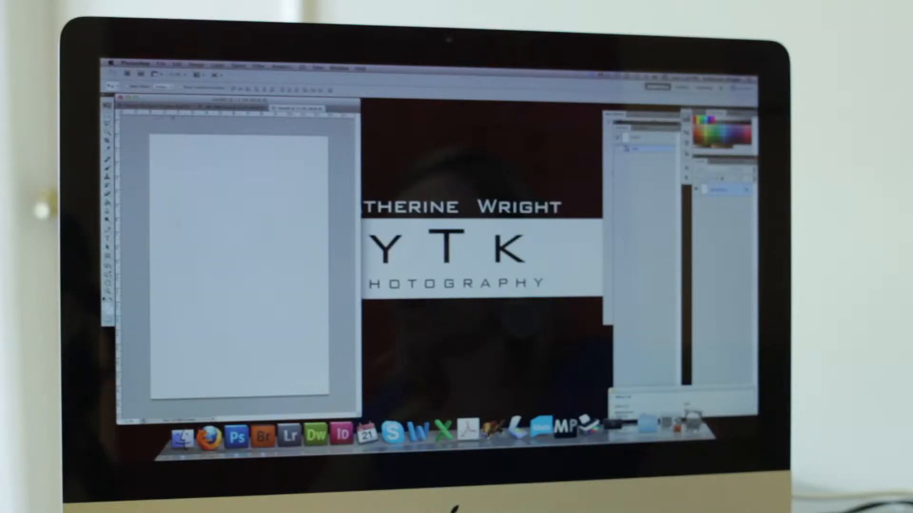
- Add guides to the blank inkAID page from the View menu
click(317, 67)
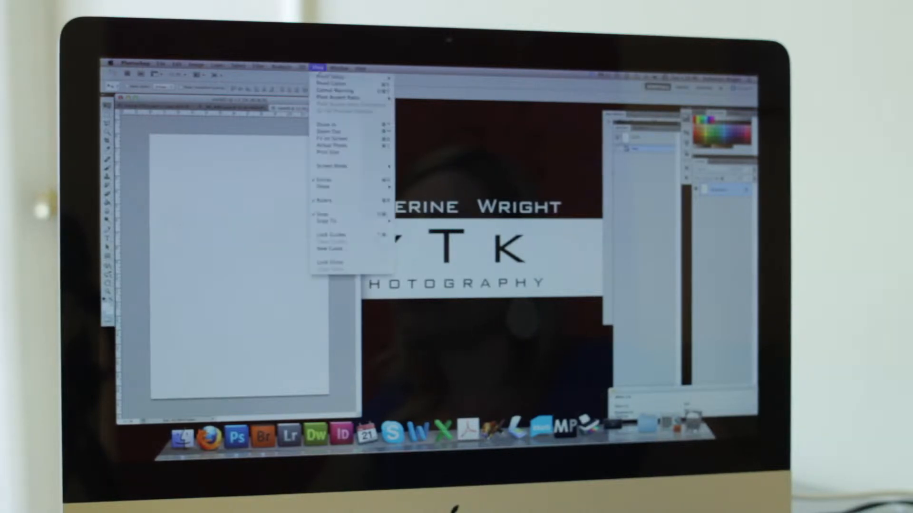
click(316, 66)
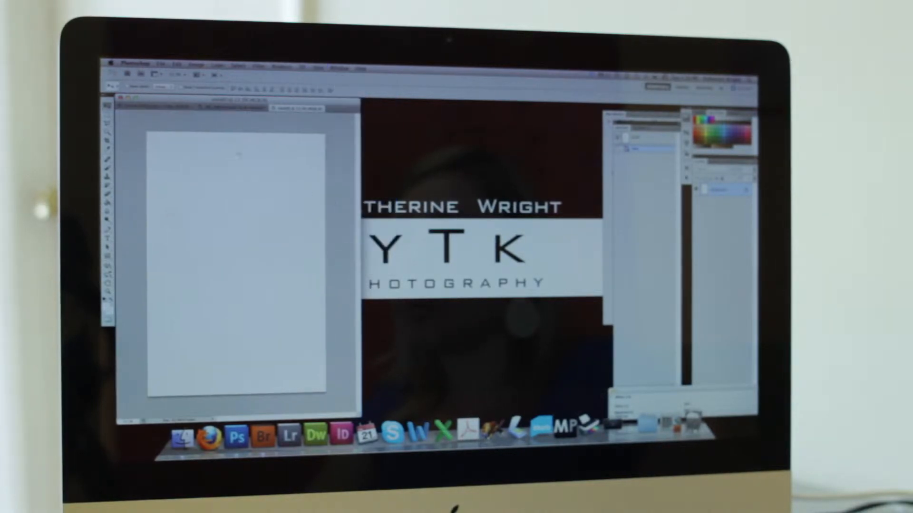
click(311, 64)
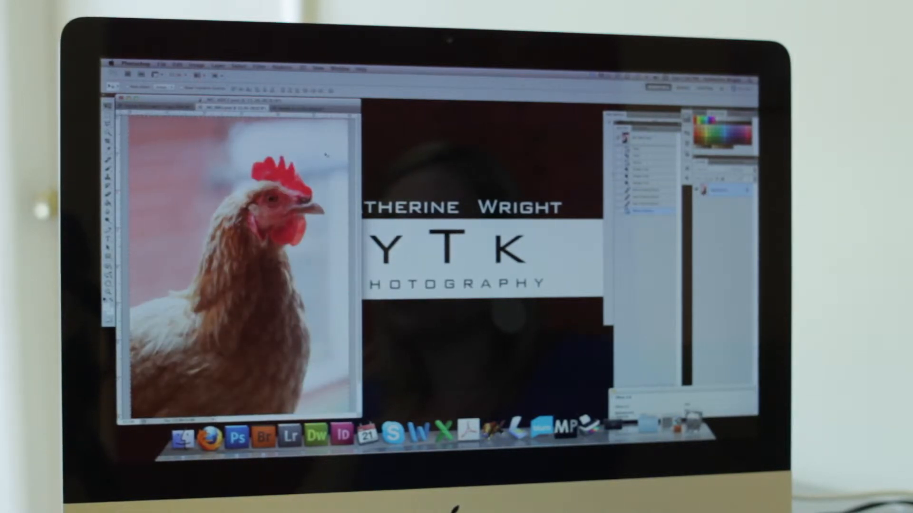
- Confirm in Image Size that the rooster photo is 6 x 9 inches at 300 pixels/inch
click(197, 66)
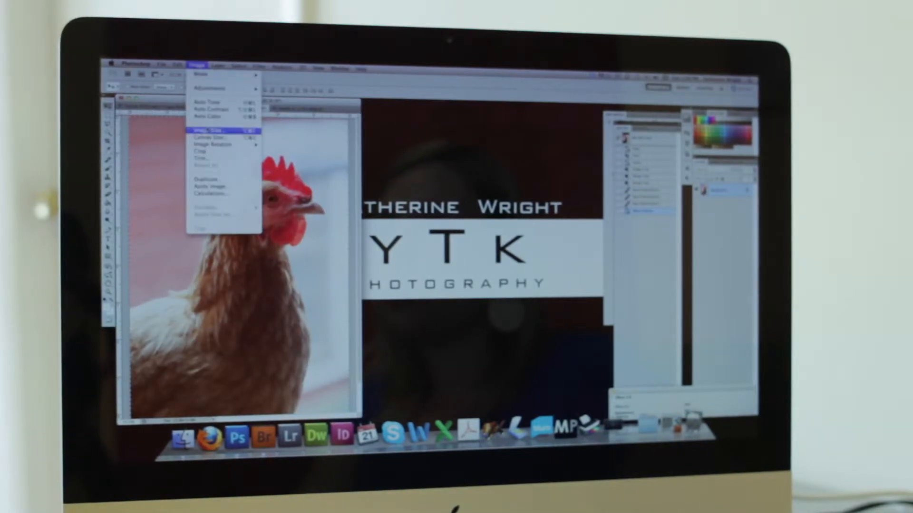
click(209, 129)
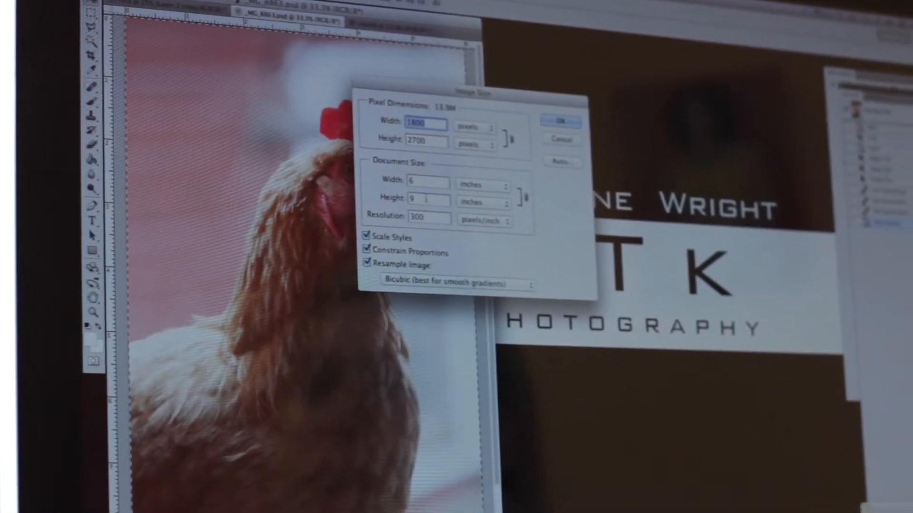
click(559, 121)
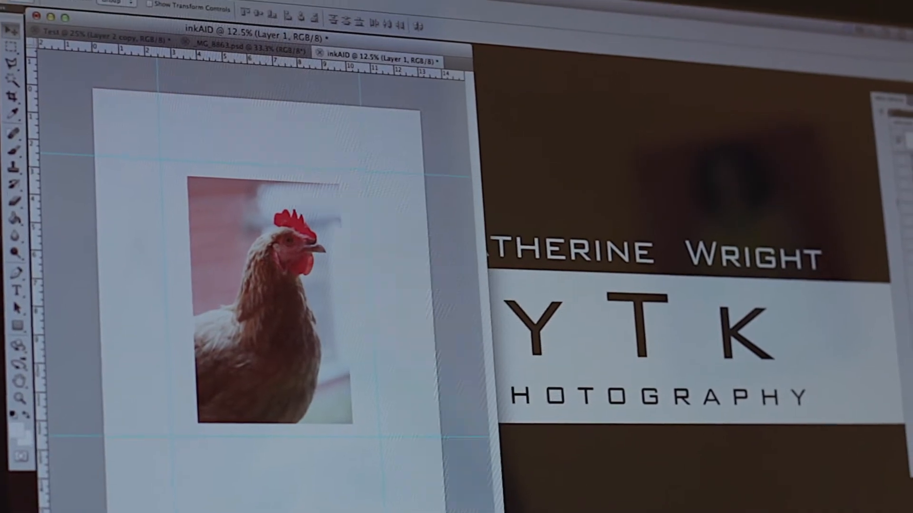
- Set the Epson print to Super B (13 x 19 in) paper and show its media and quality settings
click(107, 24)
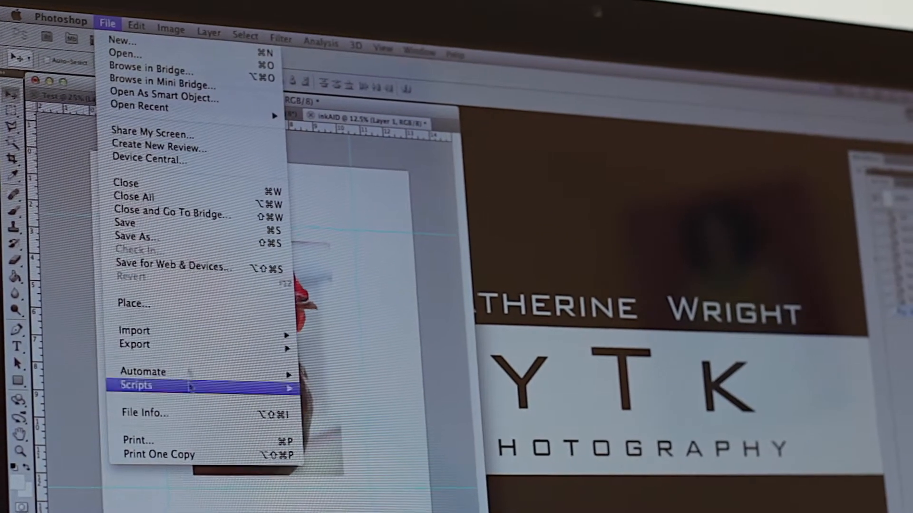
click(137, 439)
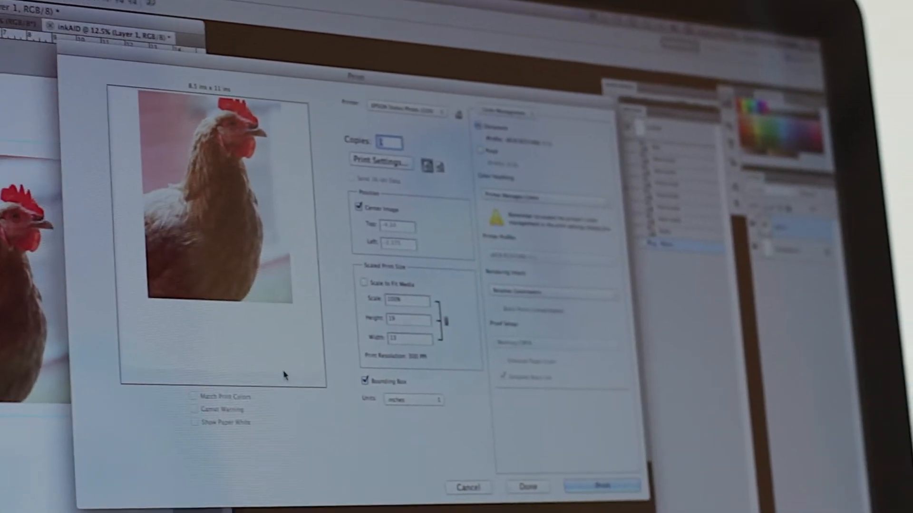
click(381, 161)
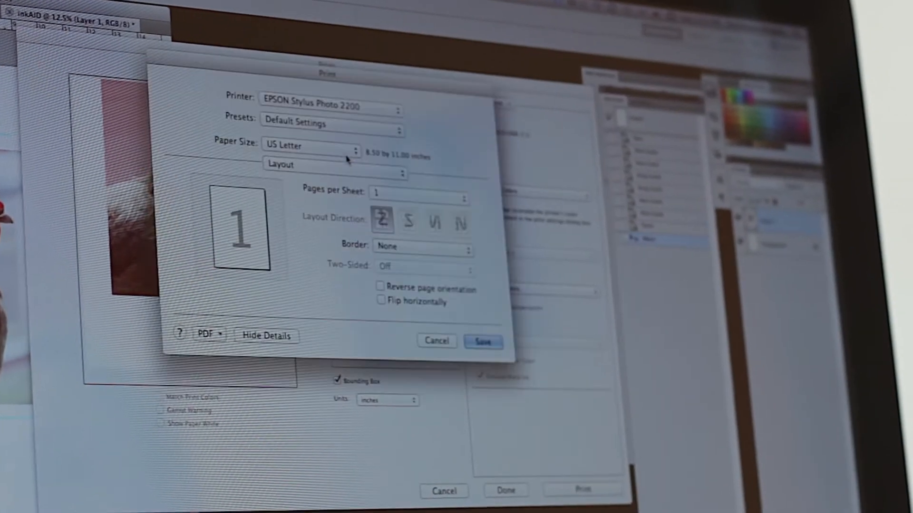
click(335, 164)
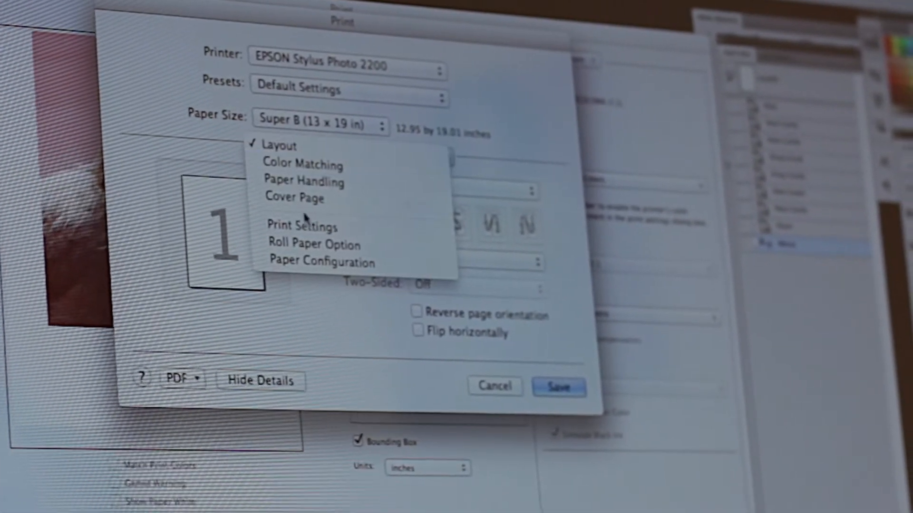
click(300, 226)
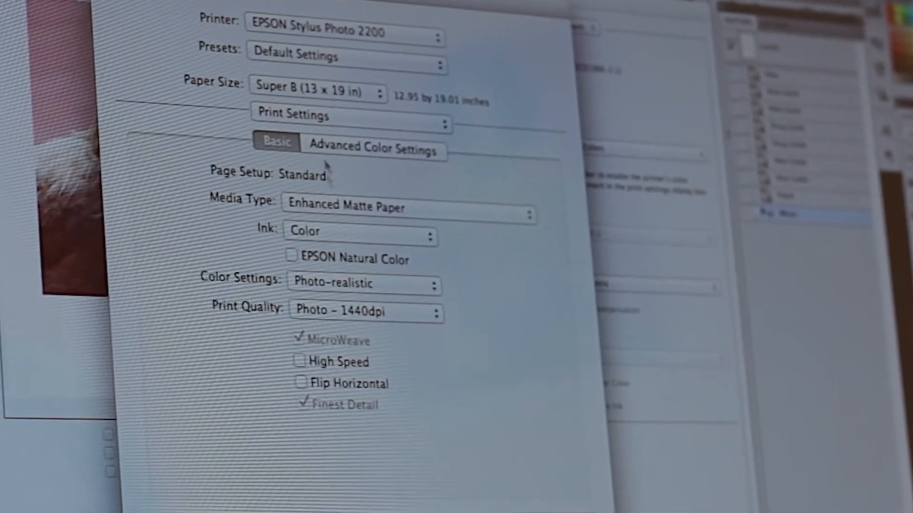